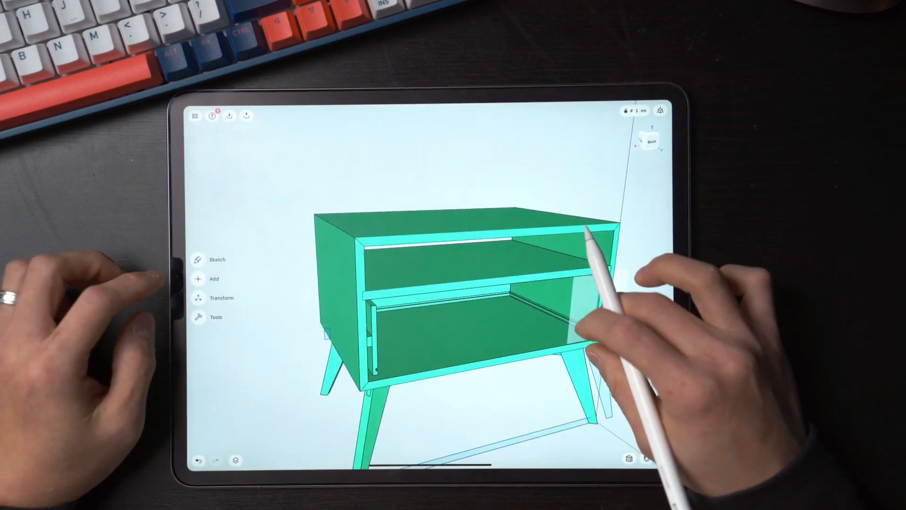
- Sketch freehand outline strokes with the pencil and loft a smooth surface panel between them
click(219, 298)
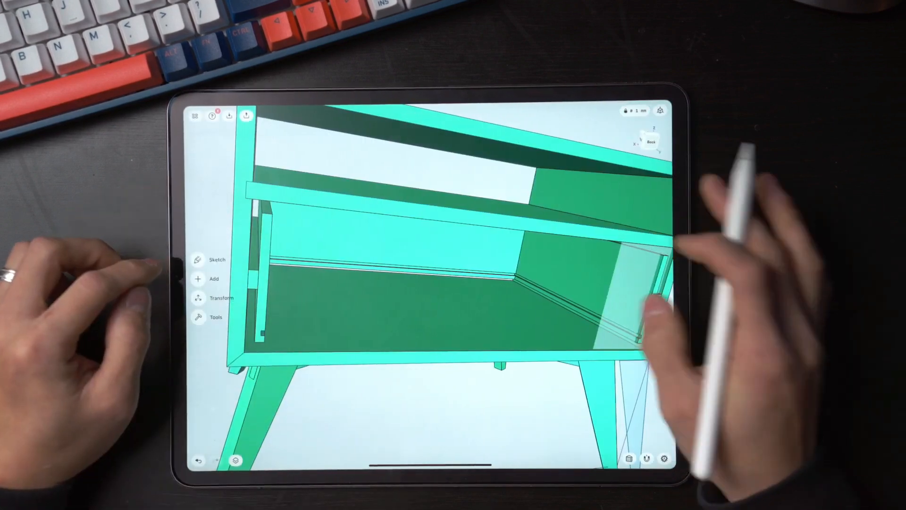
click(218, 259)
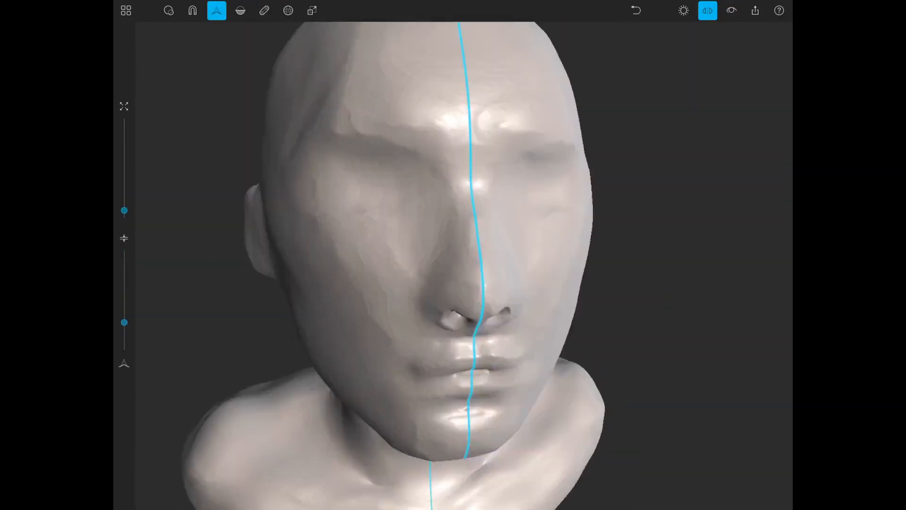
click(123, 365)
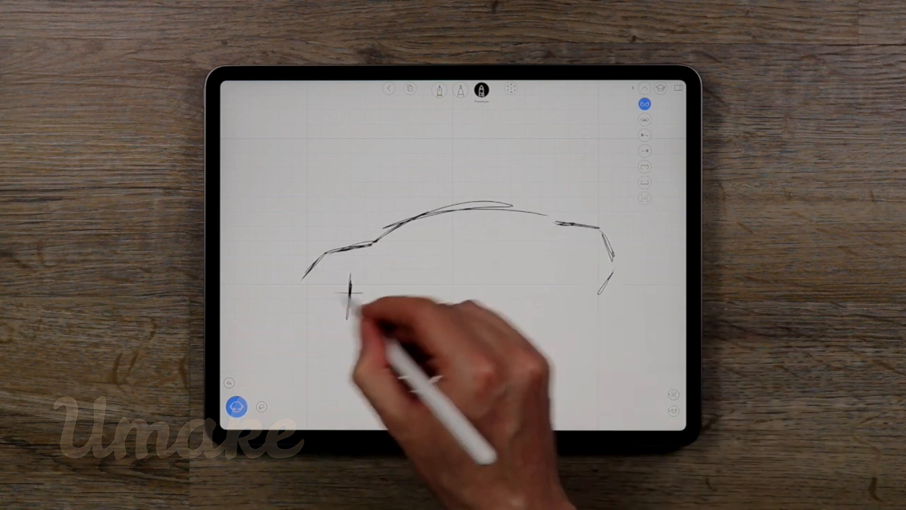
drag(347, 289, 556, 289)
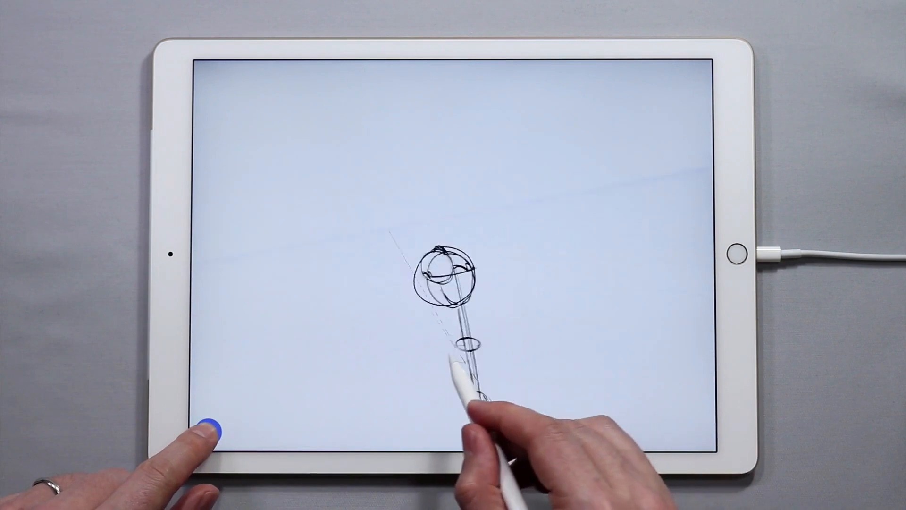
drag(463, 347, 567, 341)
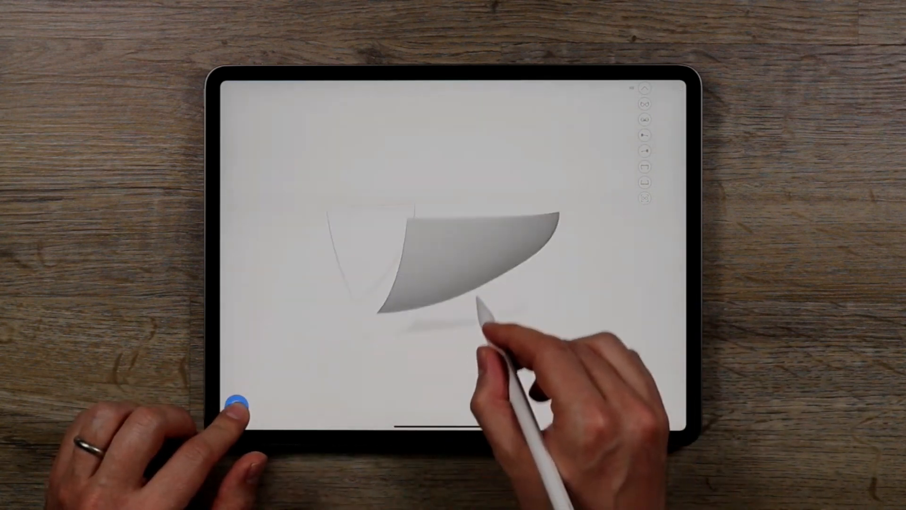
click(235, 406)
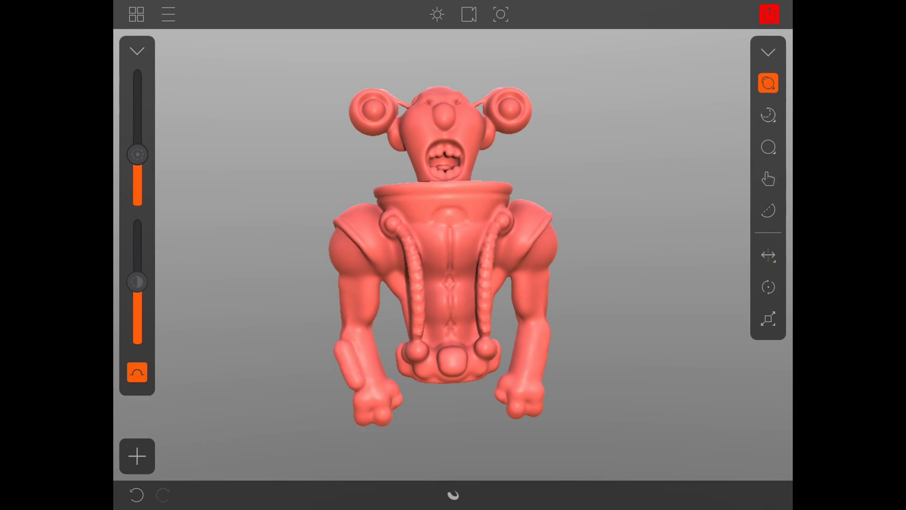
click(768, 147)
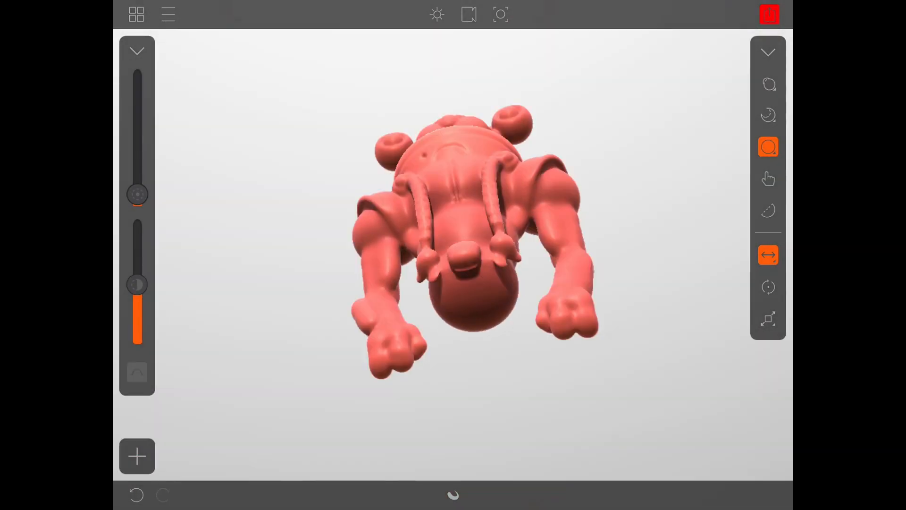
click(768, 179)
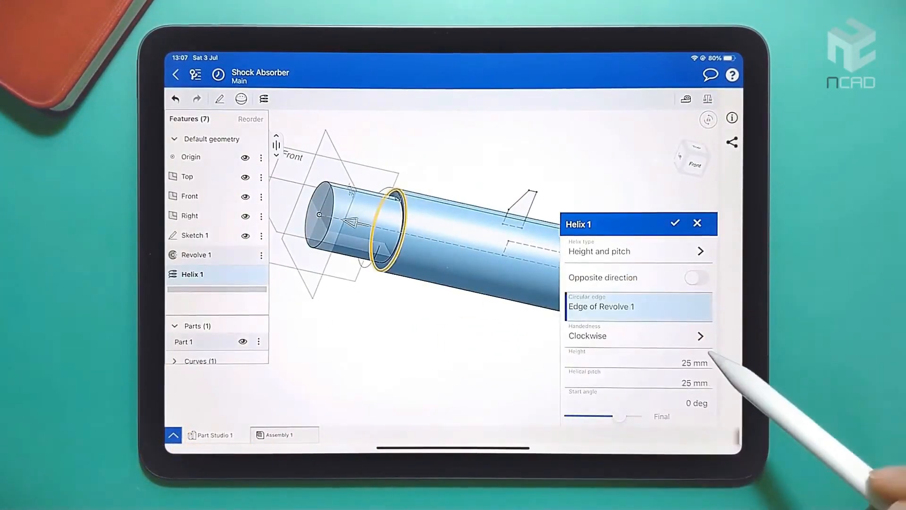
- Add a helical swept thread to the shock absorber body, then chamfer and revolve the second part
click(675, 224)
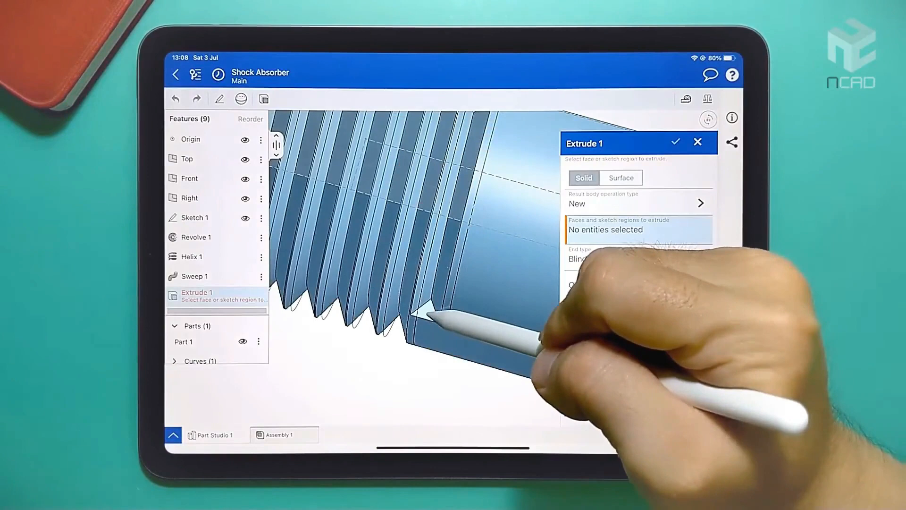
click(698, 142)
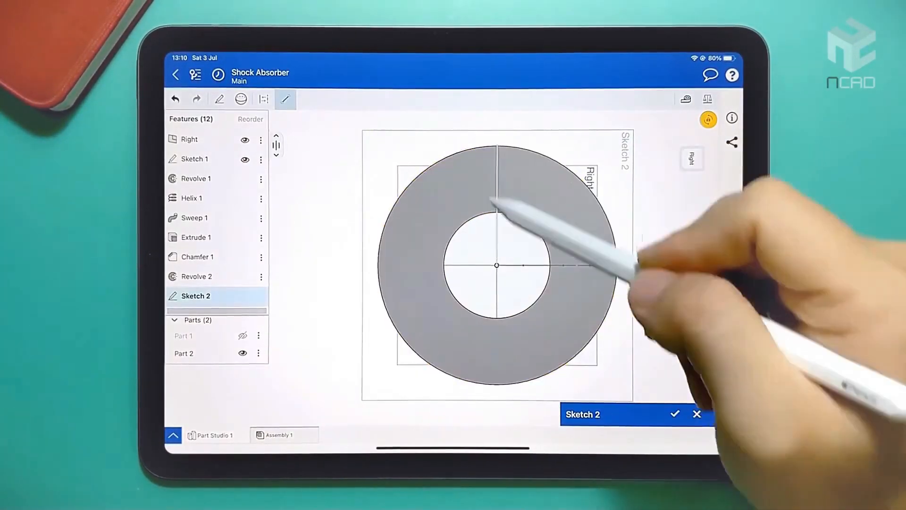
click(285, 99)
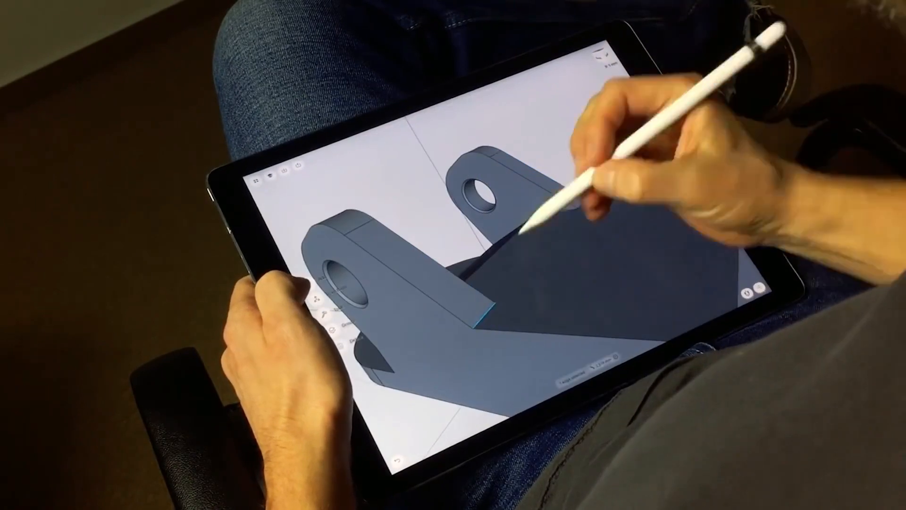
- Fillet the bracket's long base edge by dragging the radius handle
drag(520, 231, 561, 272)
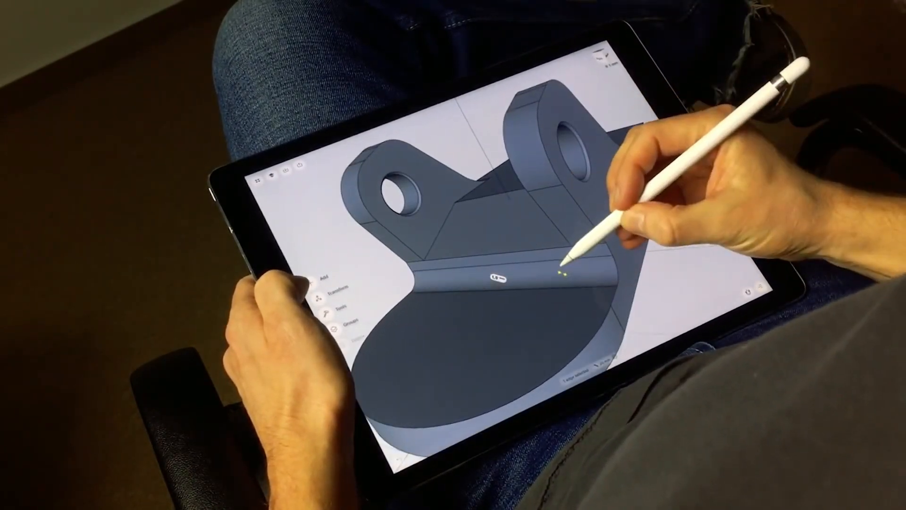